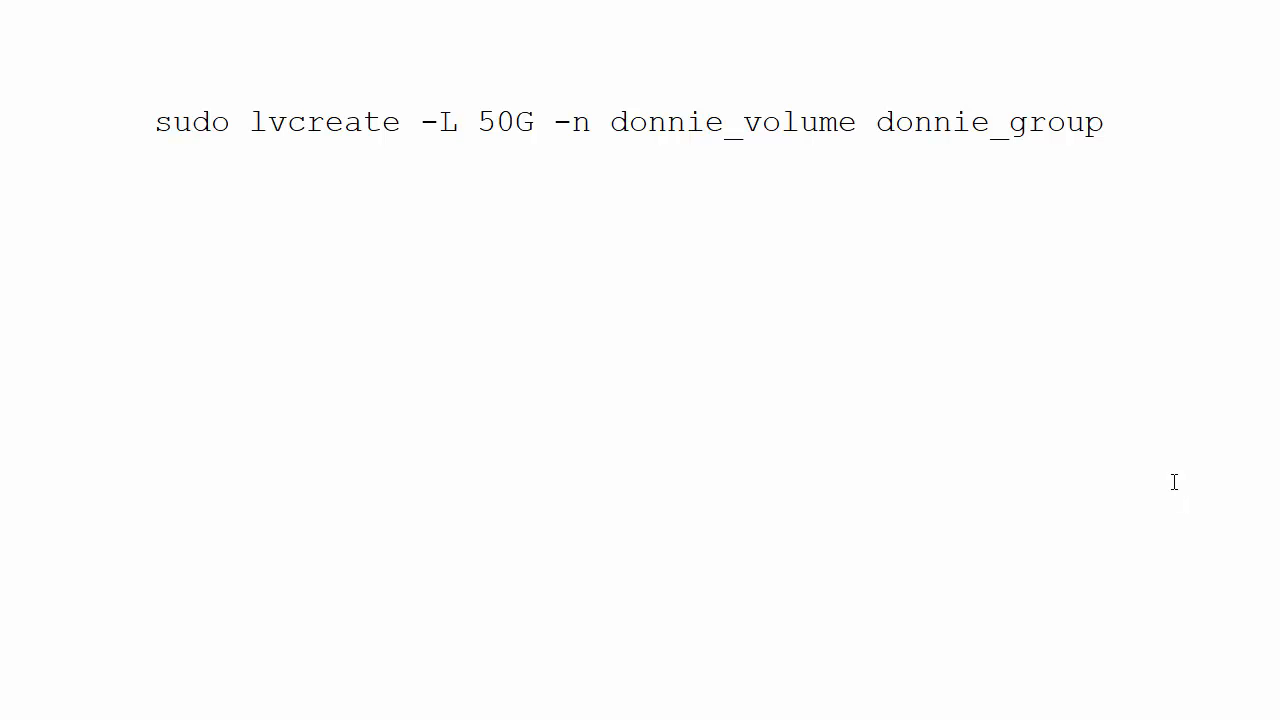
mouse_move(1174, 484)
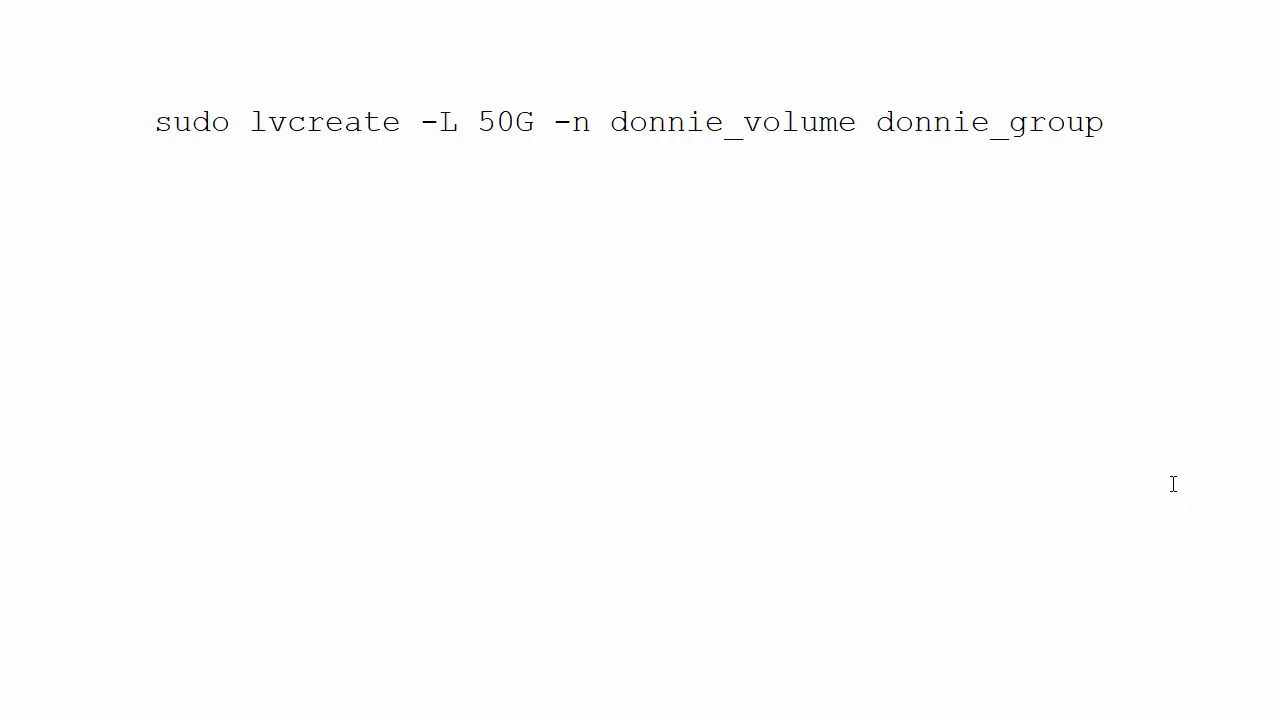
mouse_move(1150, 482)
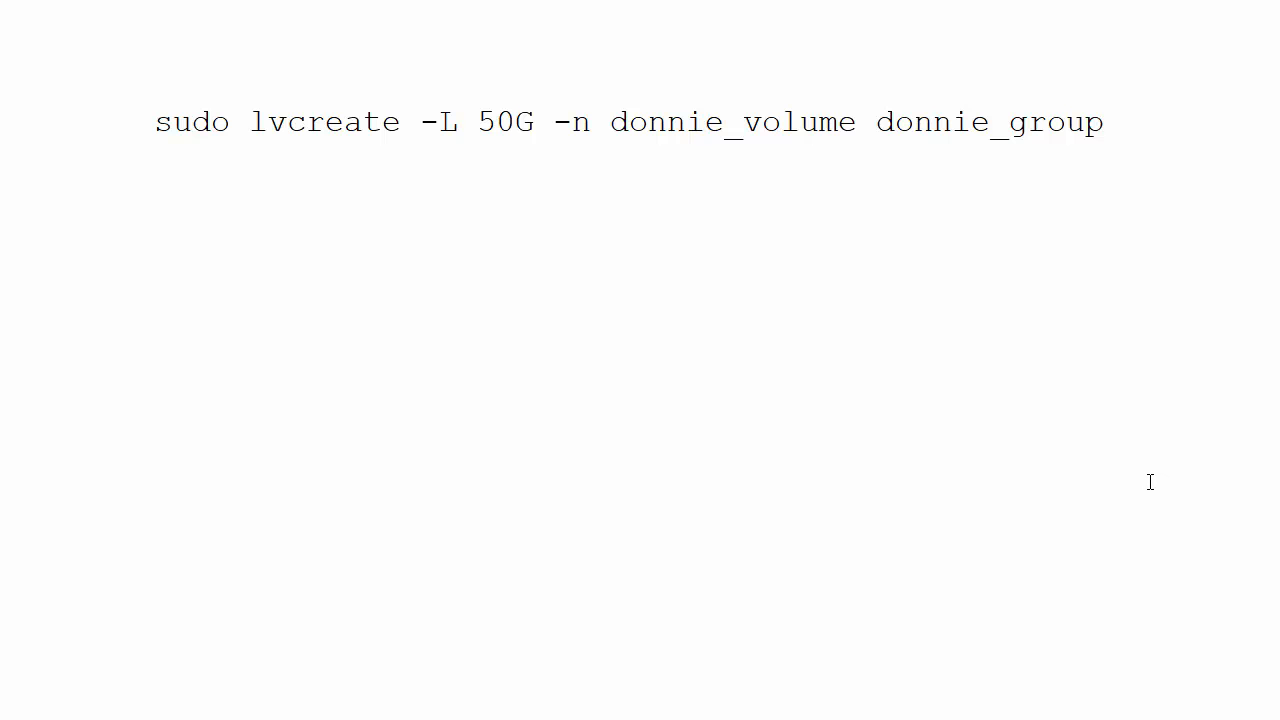
mouse_move(1146, 480)
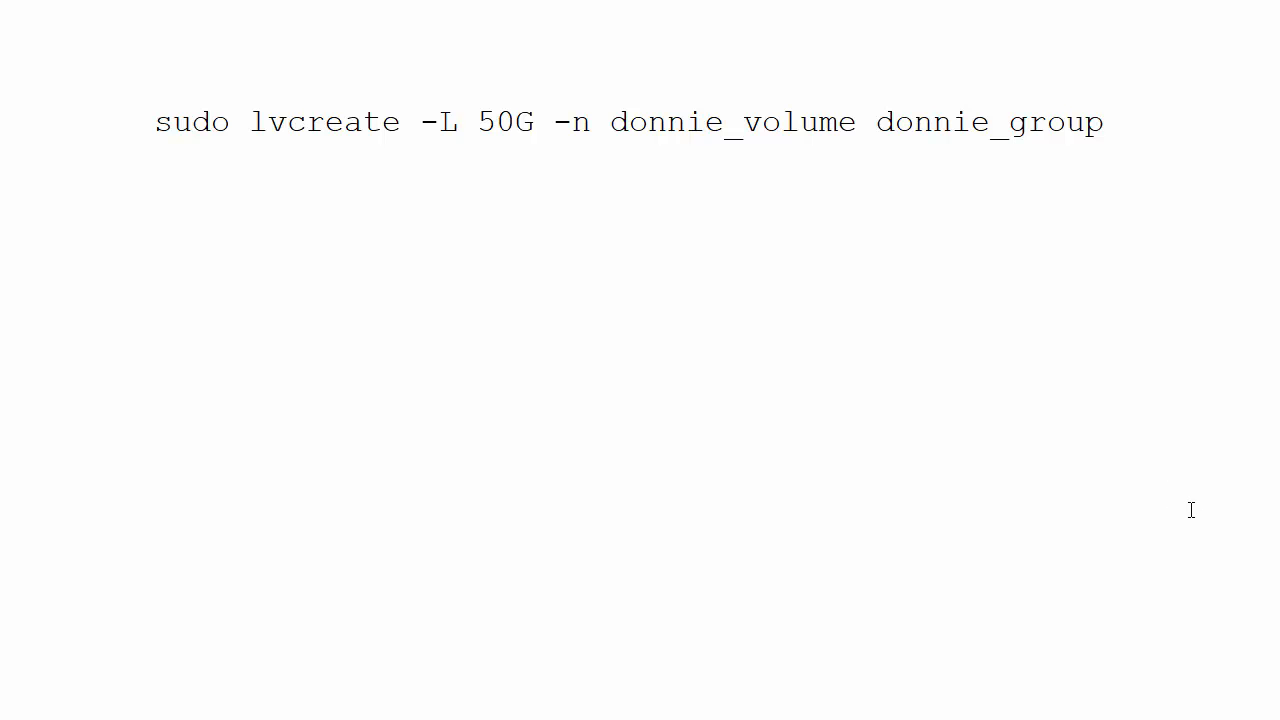
mouse_move(900, 468)
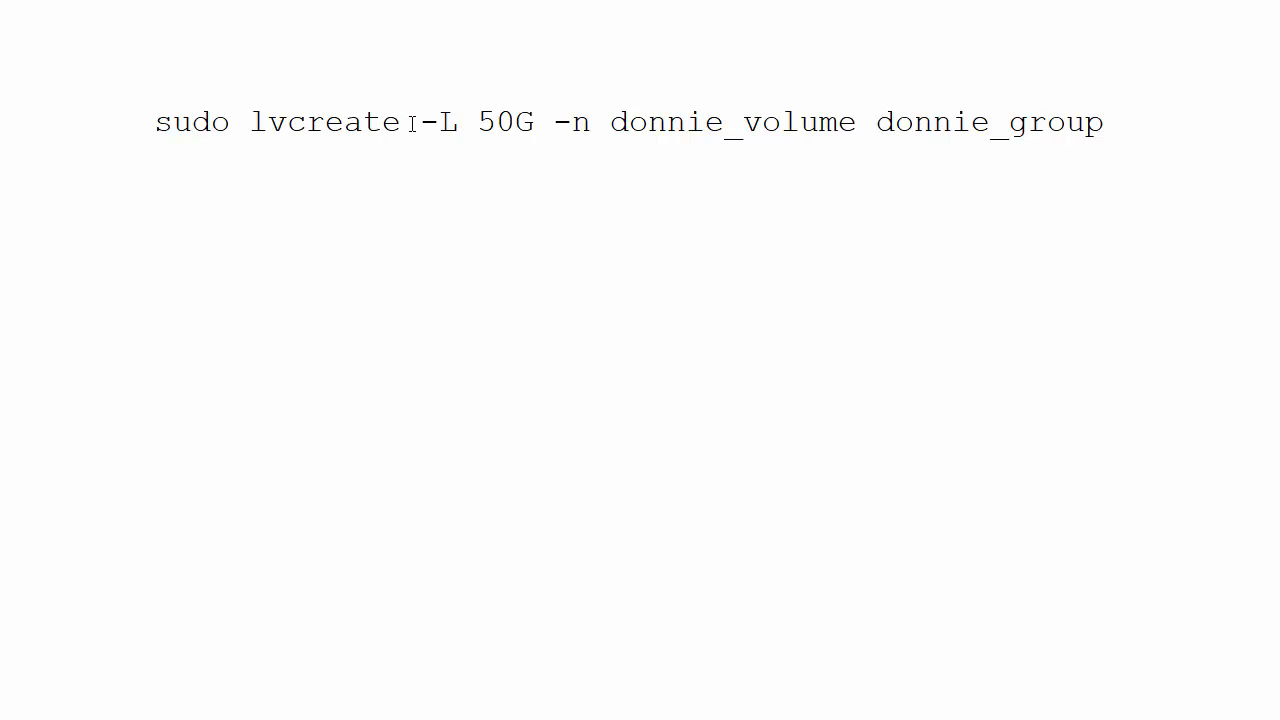
Replace the 50G size value with 25%VG so the option reads -l 25%VG
left_click_drag(420, 122, 534, 122)
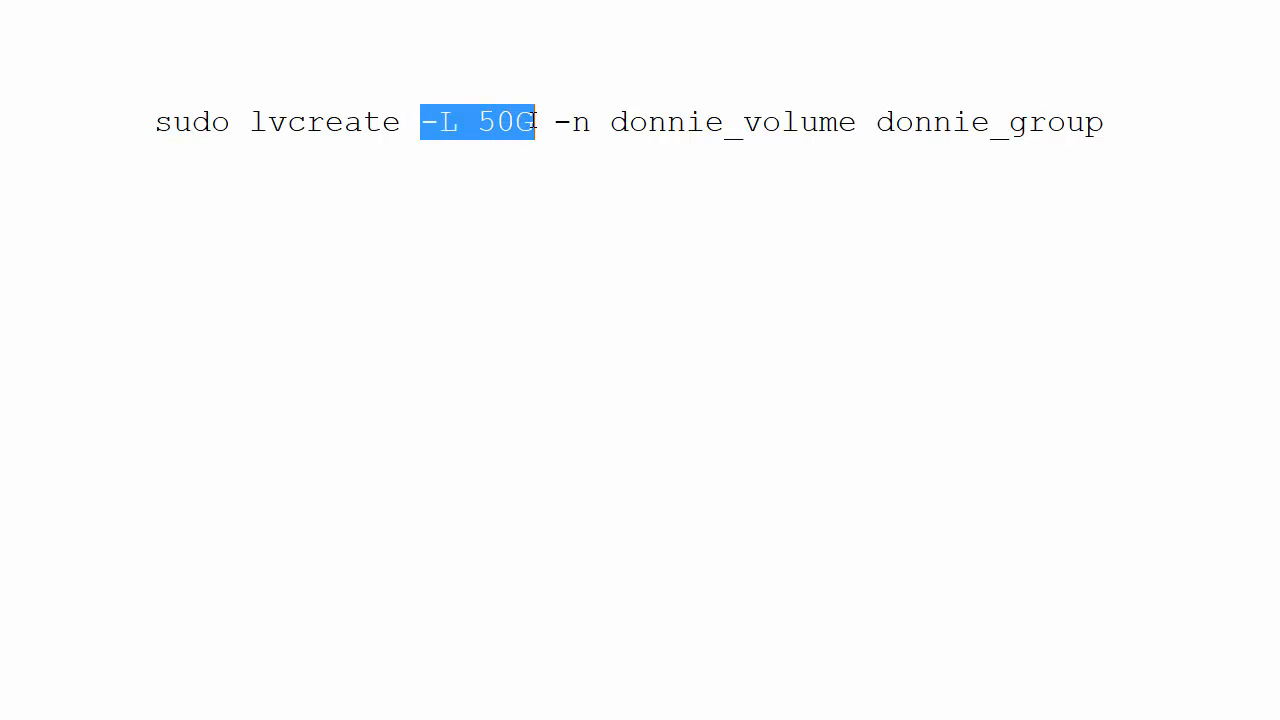
mouse_move(628, 330)
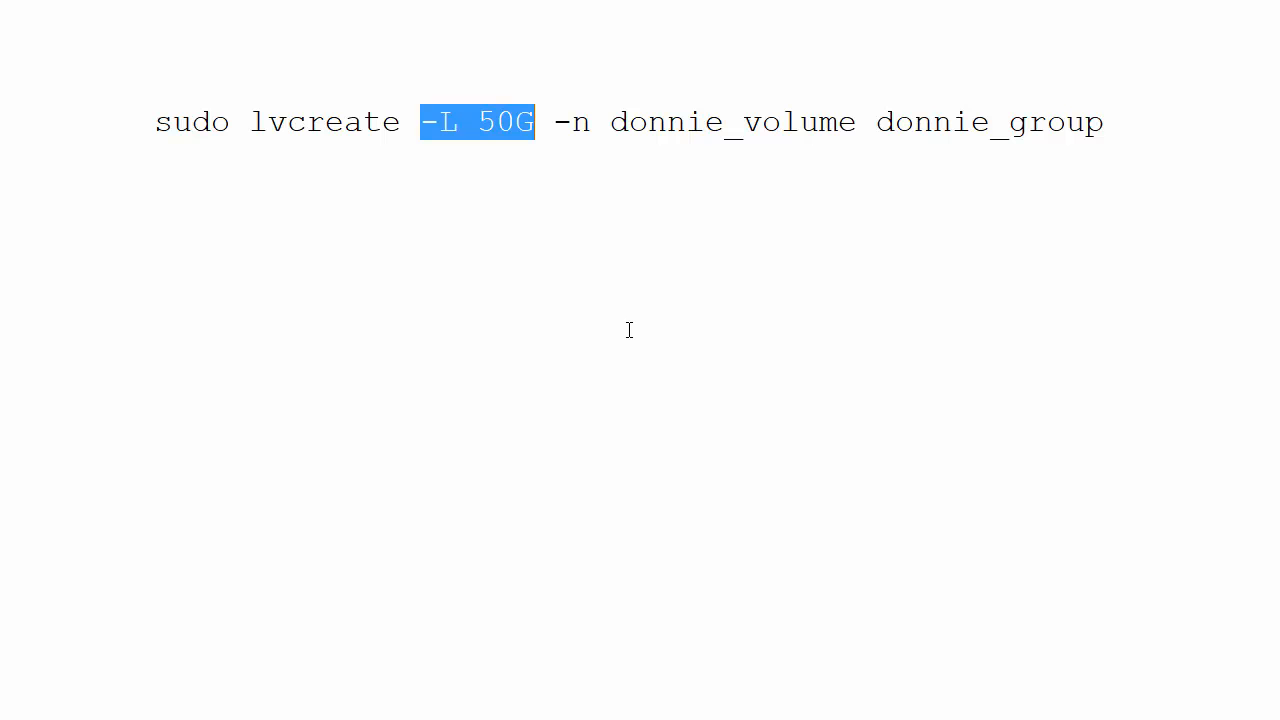
mouse_move(636, 332)
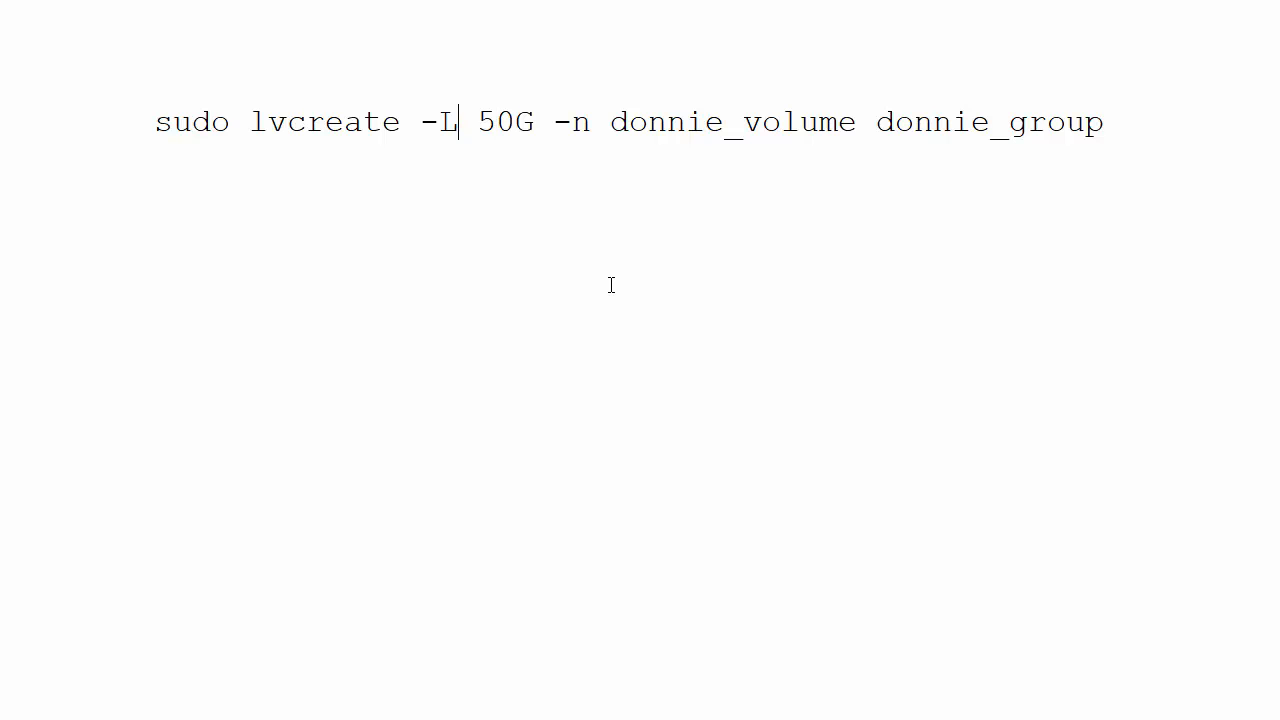
key("Backspace")
type("l")
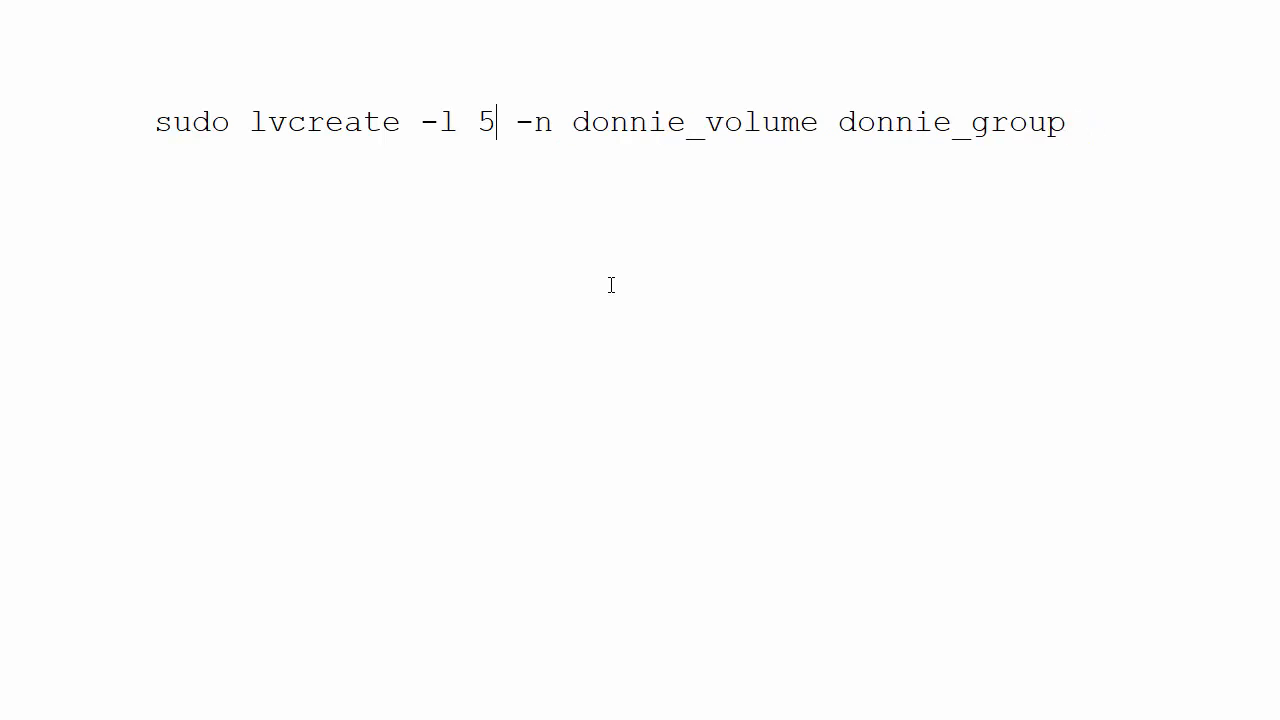
key("BackSpace")
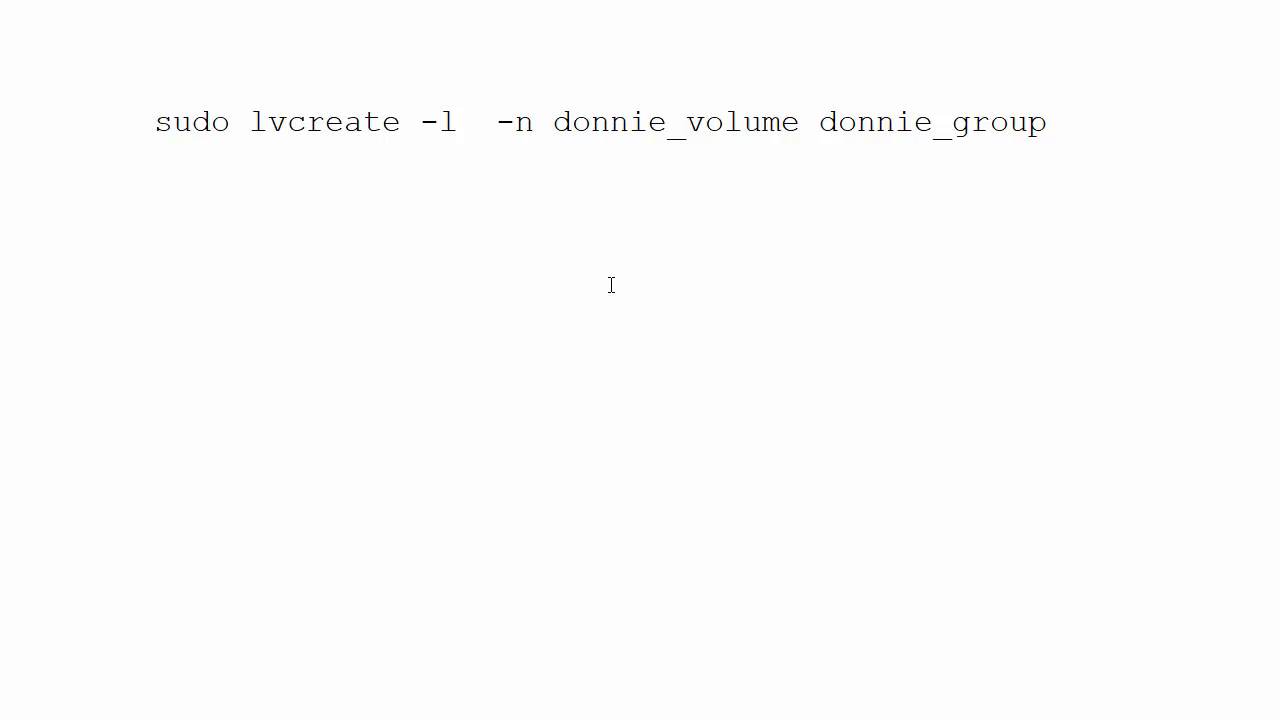
type("25")
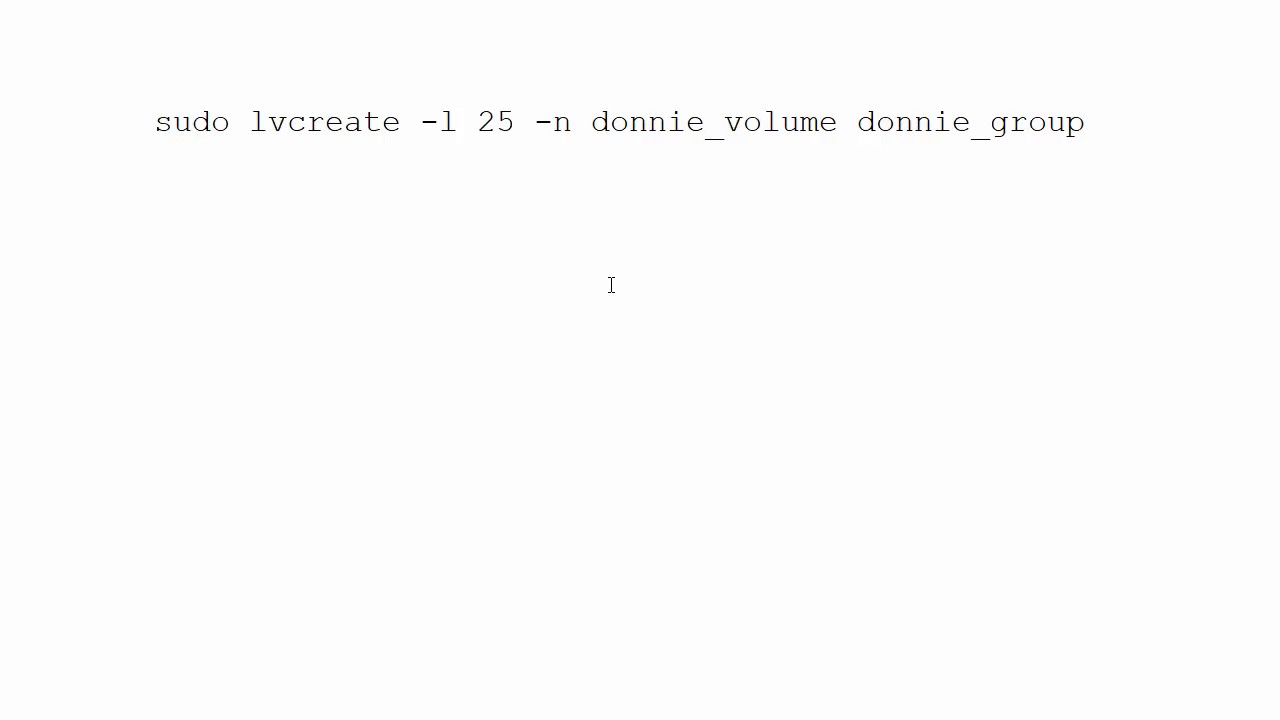
type("%")
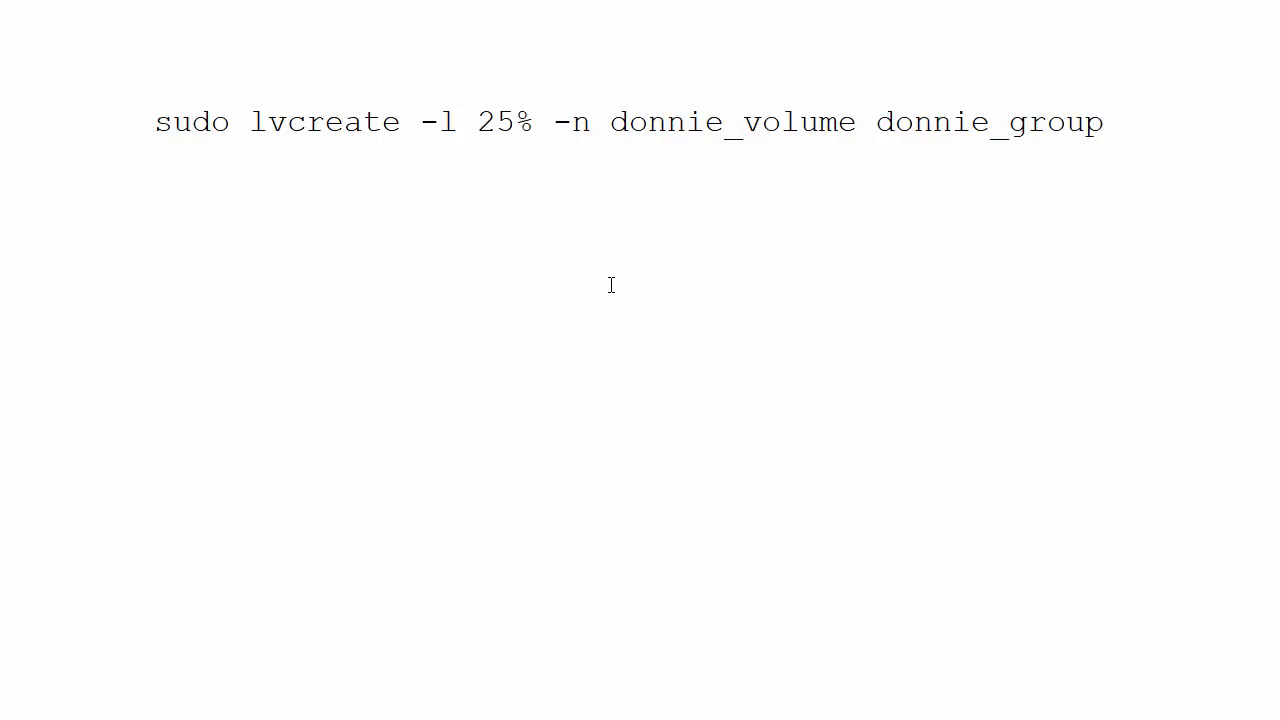
type("VG")
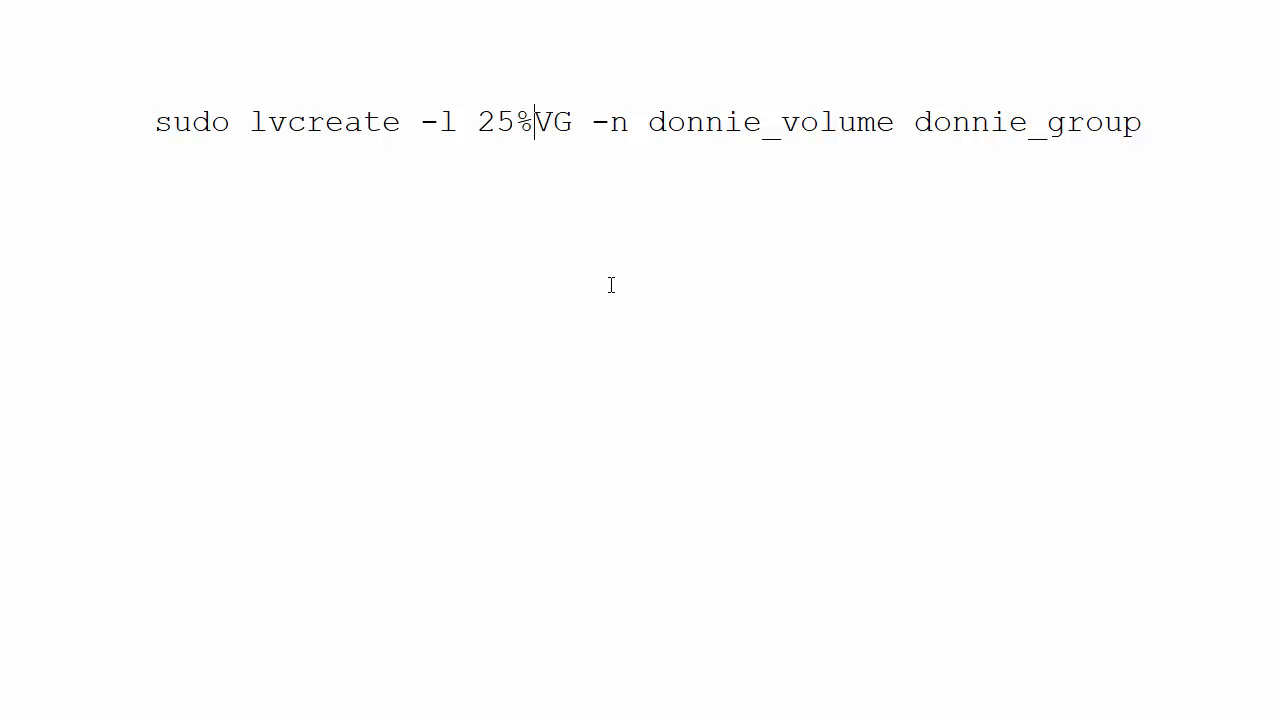
Raise the percentage from 25 to 100 and move to the VG suffix to replace it
key("Backspace")
type("1")
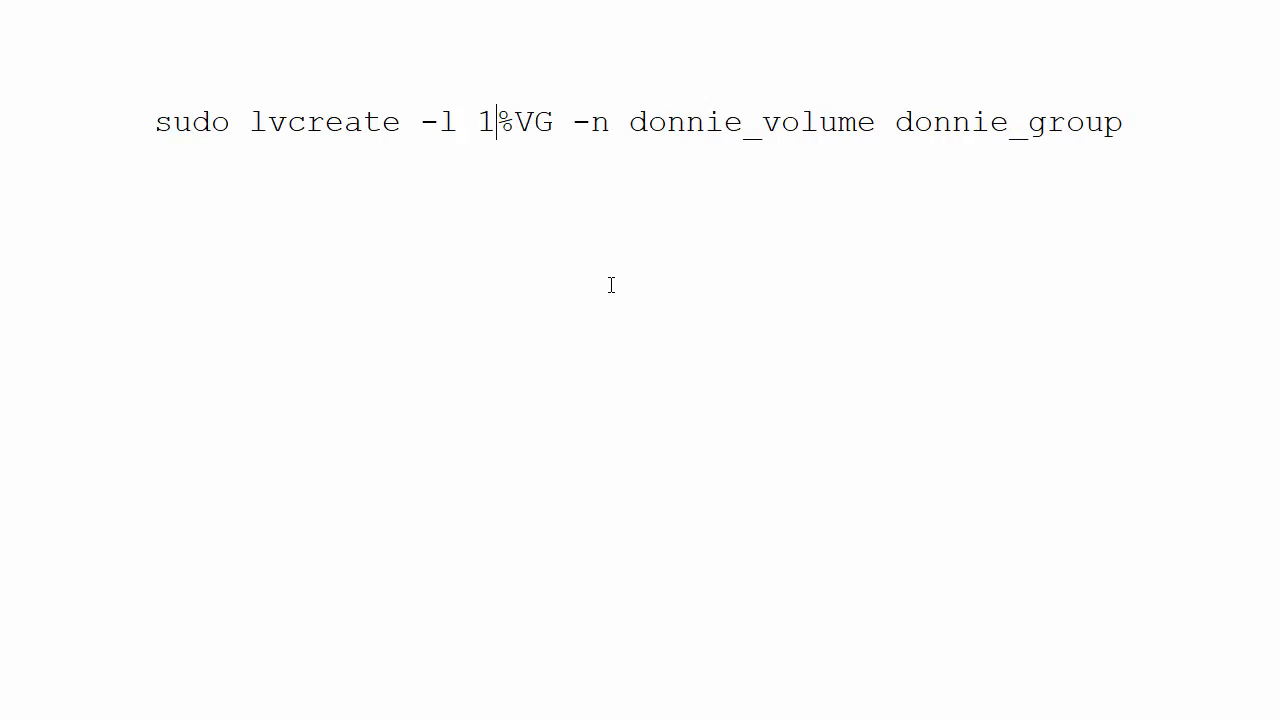
type("00")
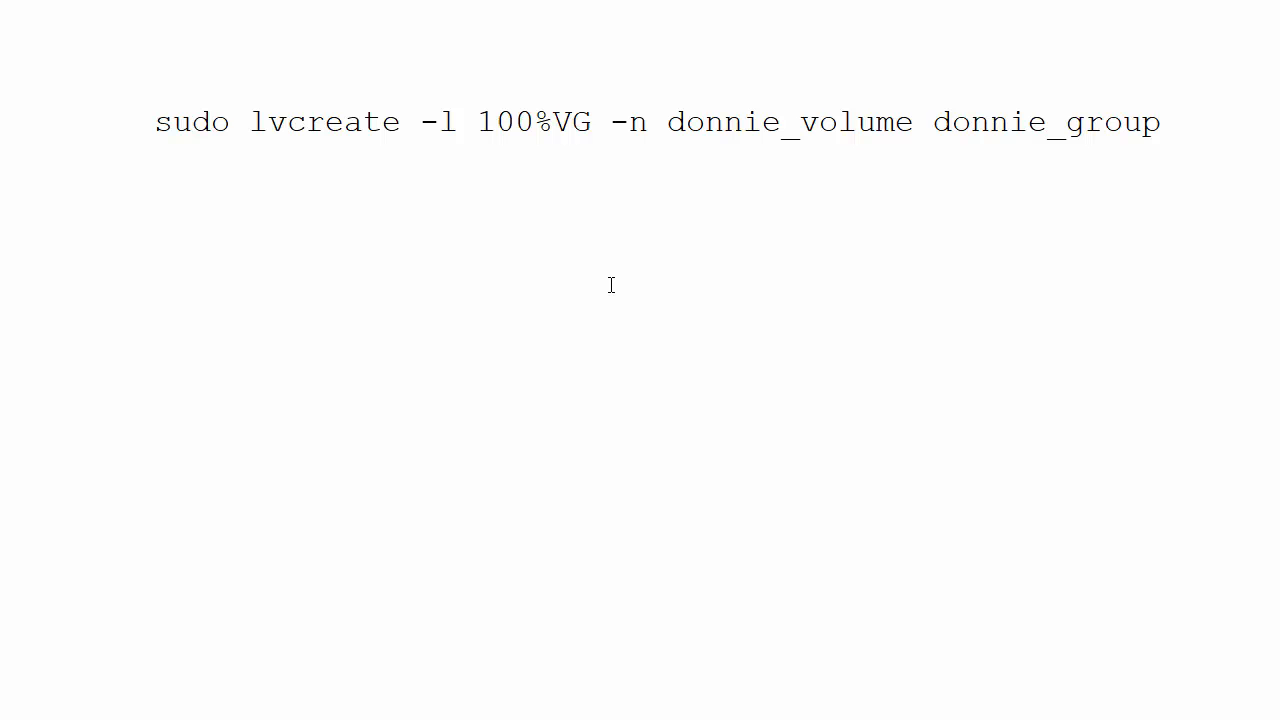
left_click(536, 122)
type("F")
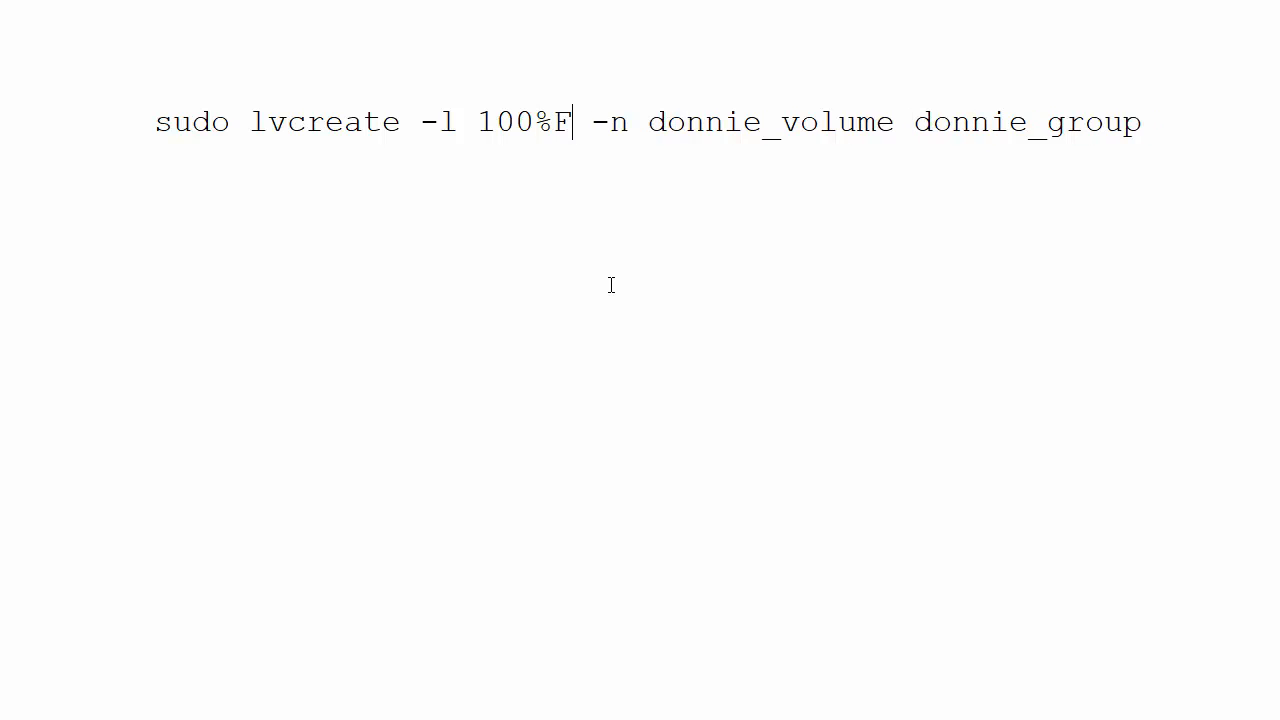
Complete the FREE suffix and change the percentage so the option reads -l 30%FREE
type("REE")
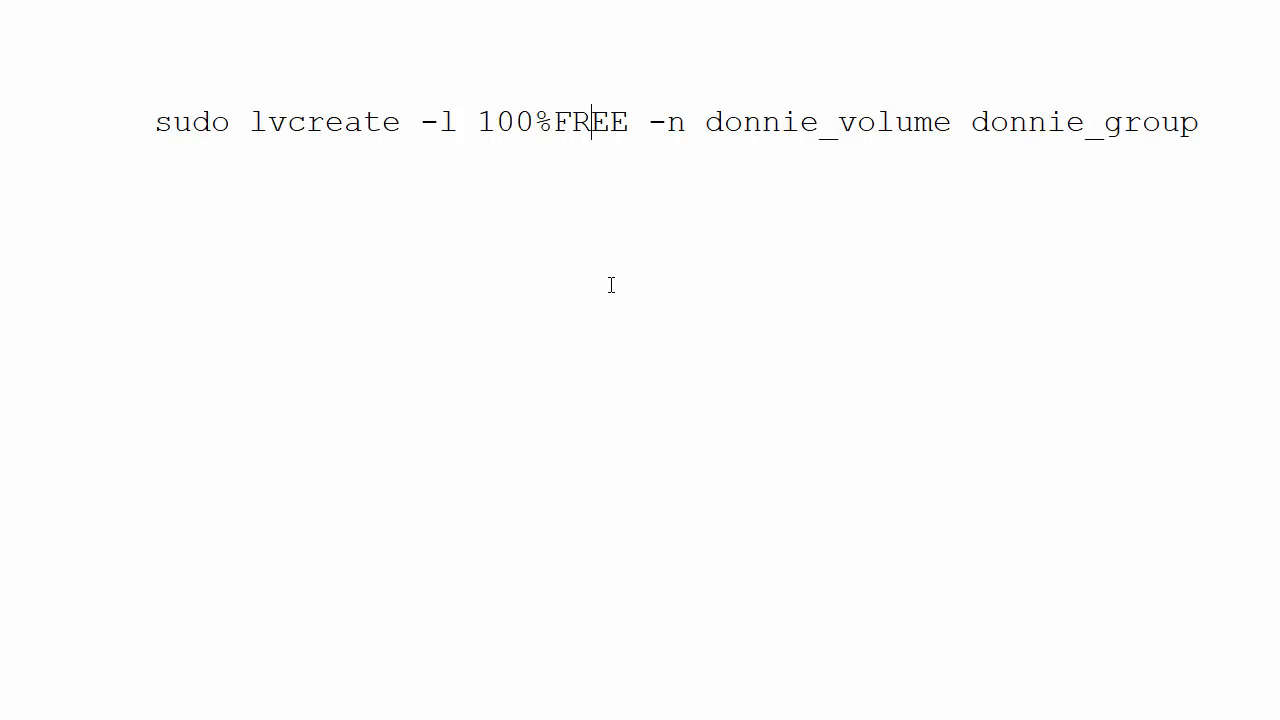
key("Backspace")
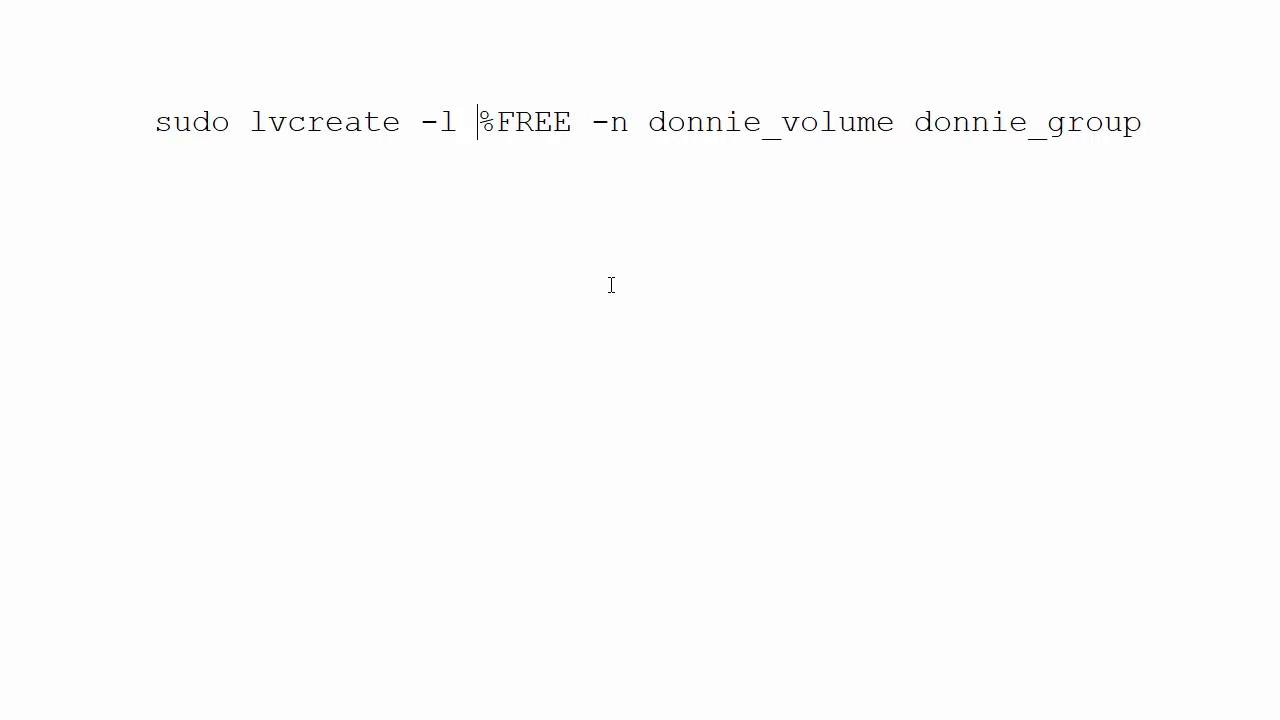
type("2")
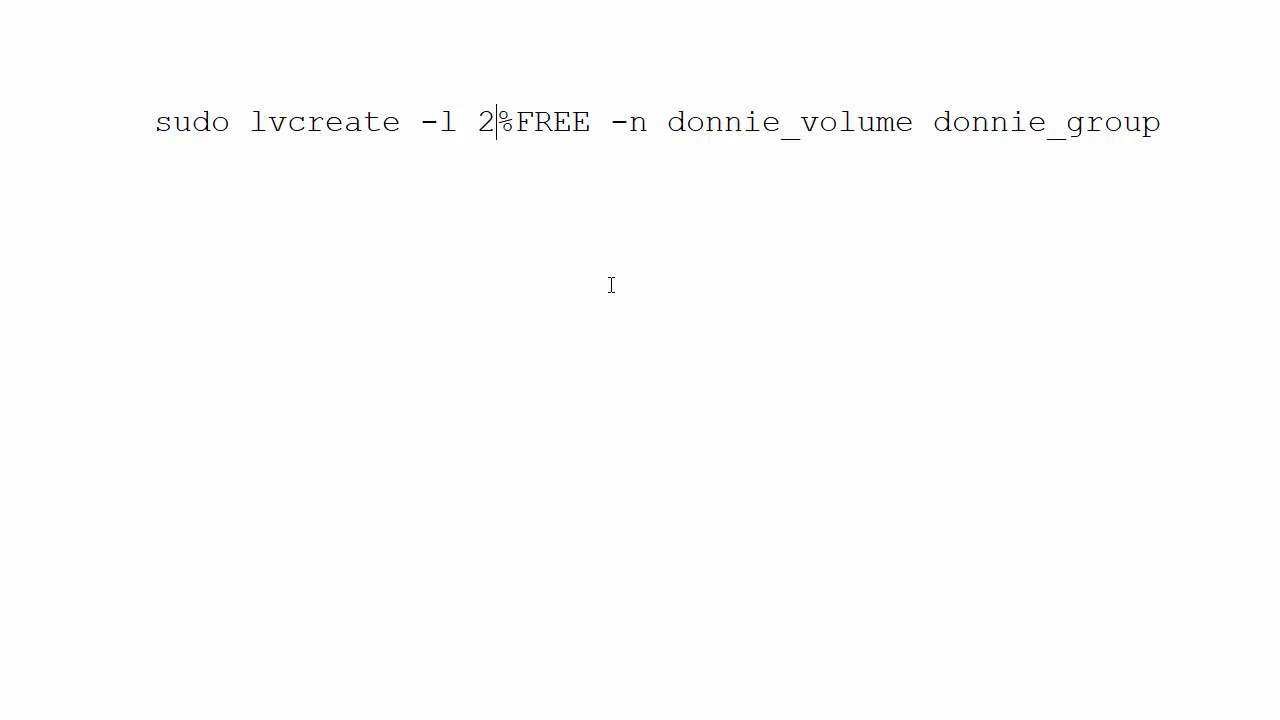
type("0")
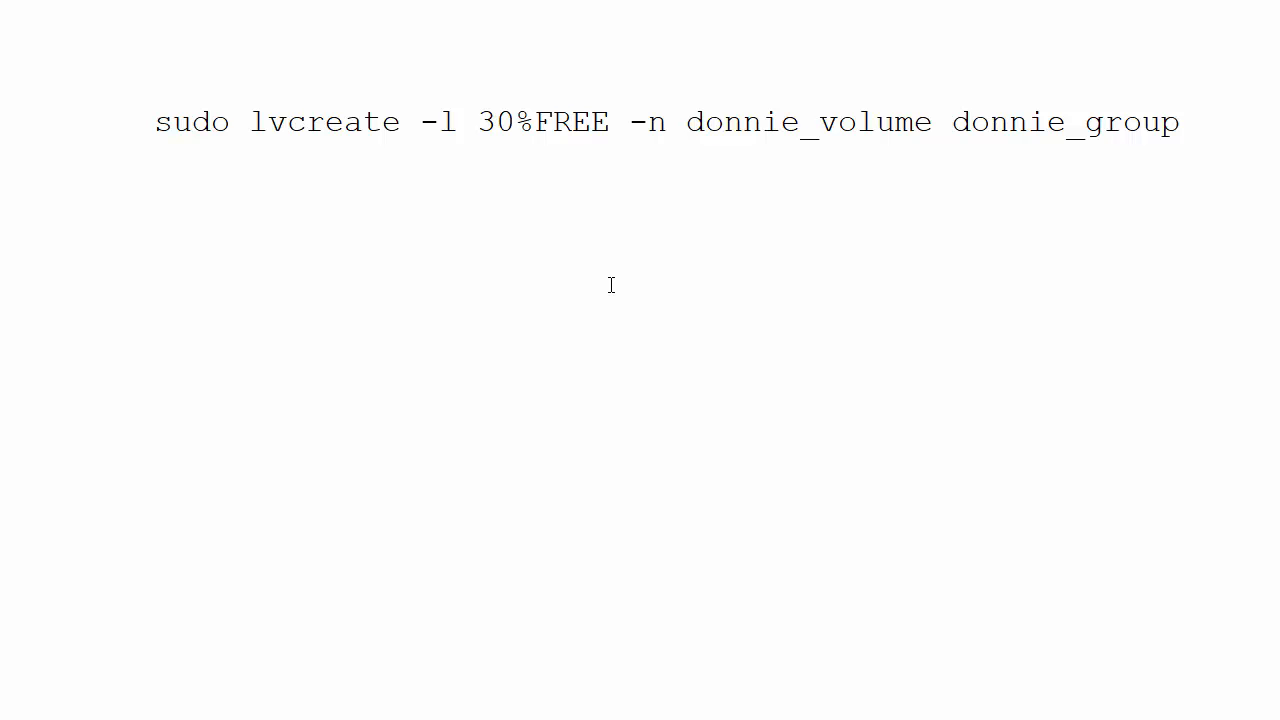
left_click(516, 122)
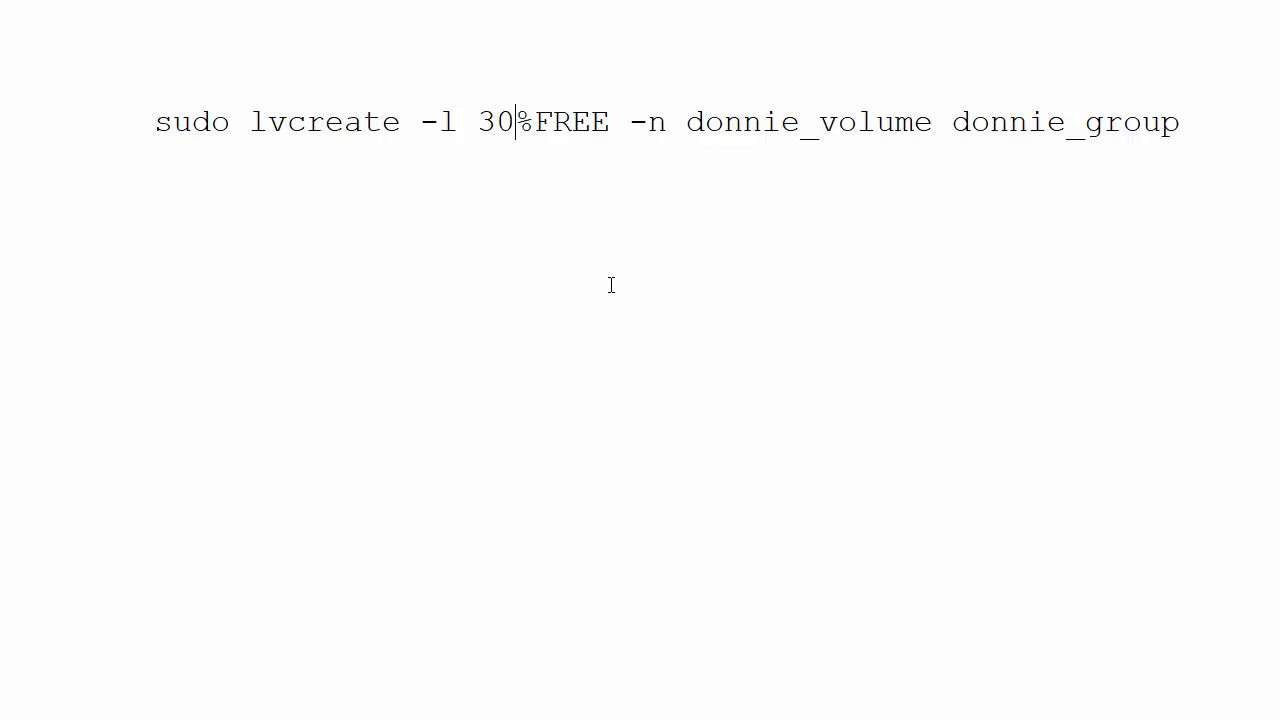